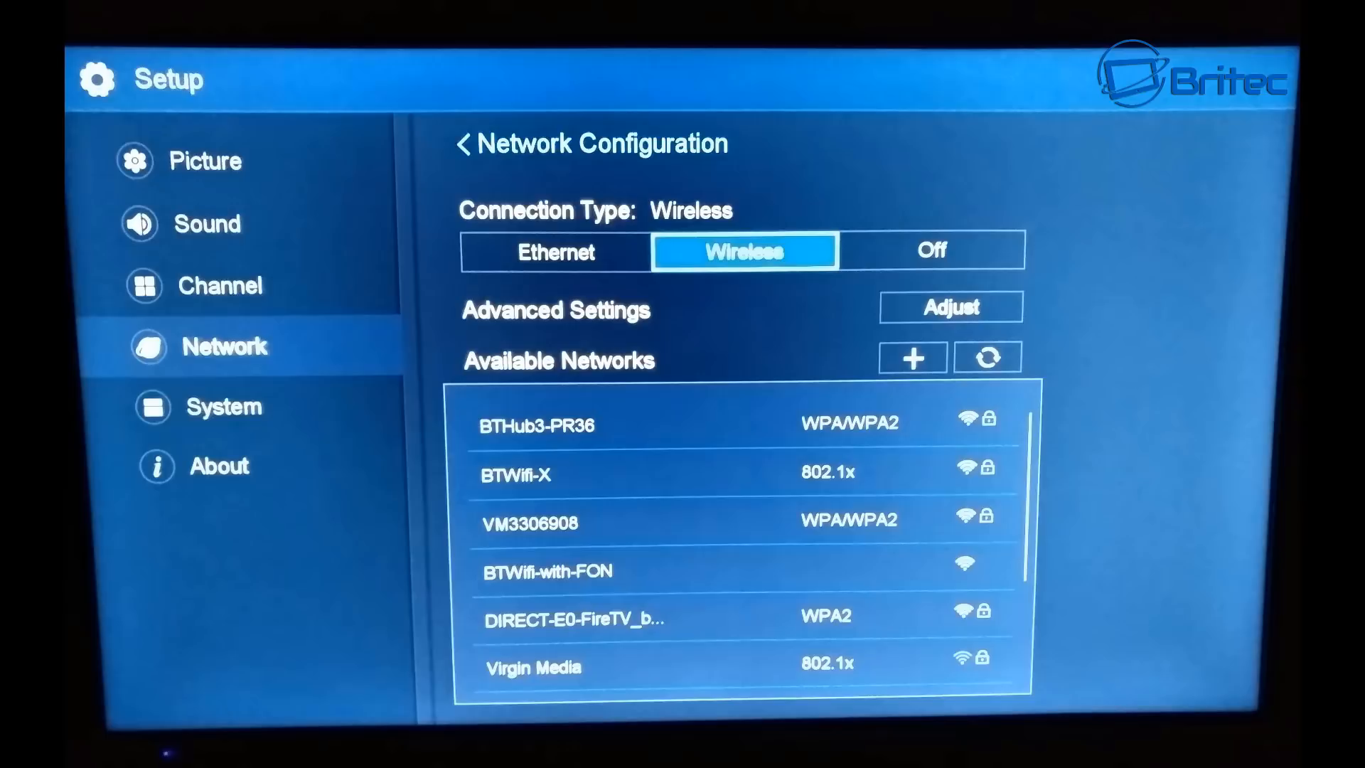
Step: Choose Wireless as the TV's network connection type and list the available networks
left_click(529, 523)
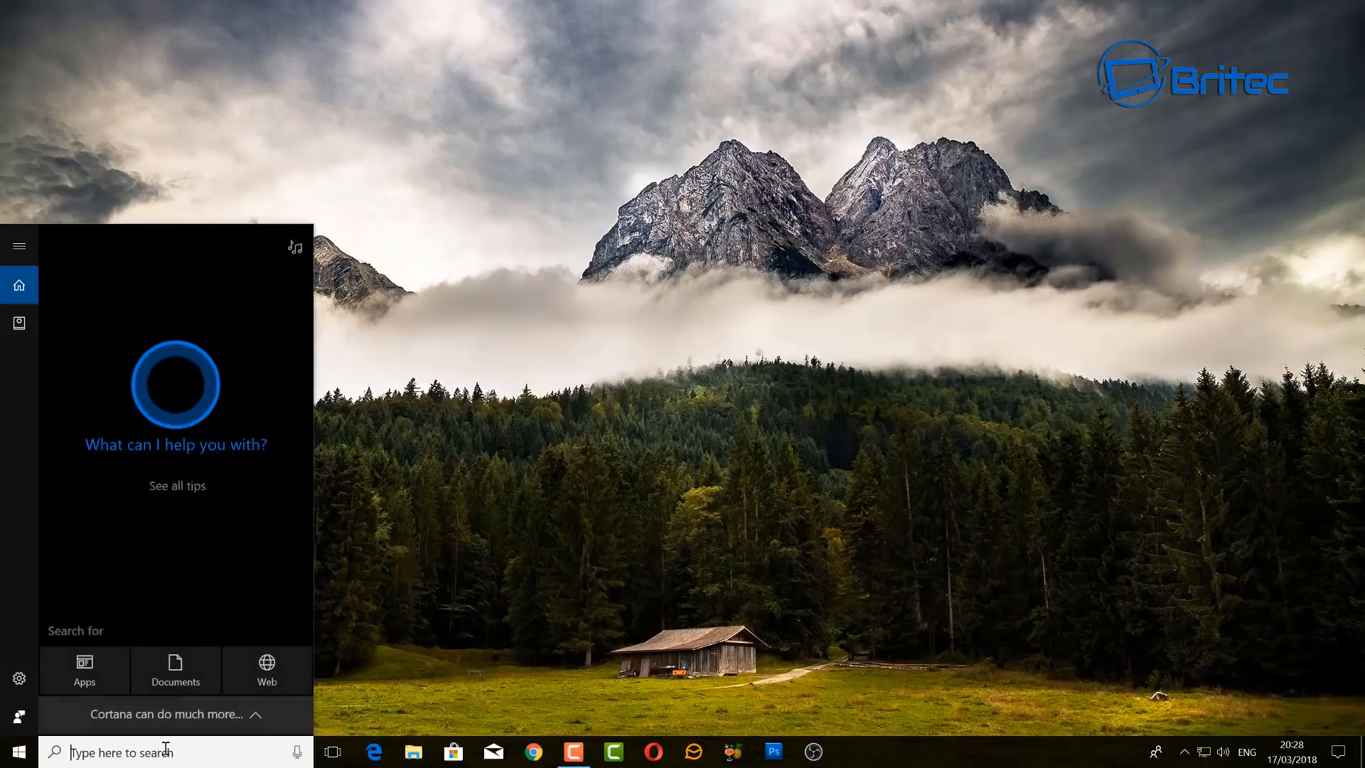
Step: Search 'windows' in the taskbar search and launch Windows Media Player from the results
type("windows")
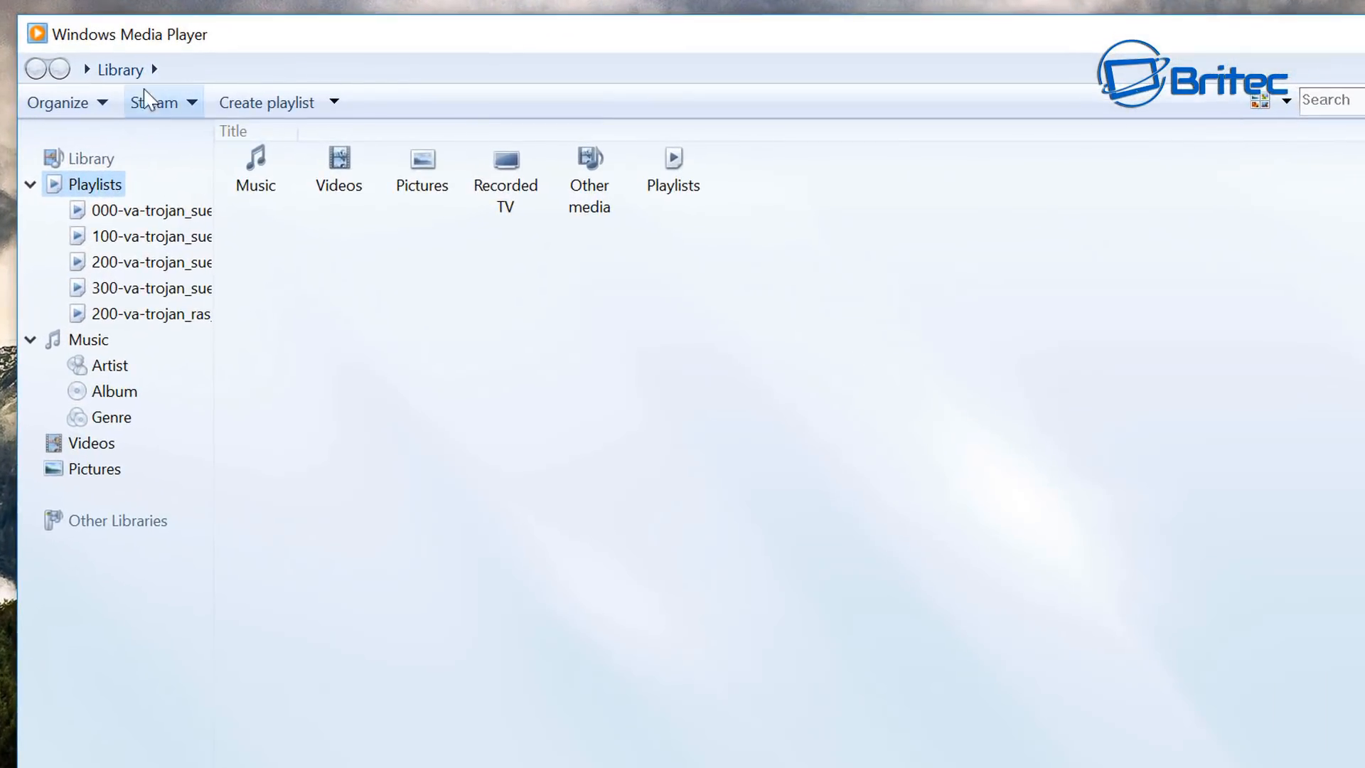
Step: Turn on media streaming from the Stream menu and confirm the Smart TV is marked Allowed
left_click(155, 103)
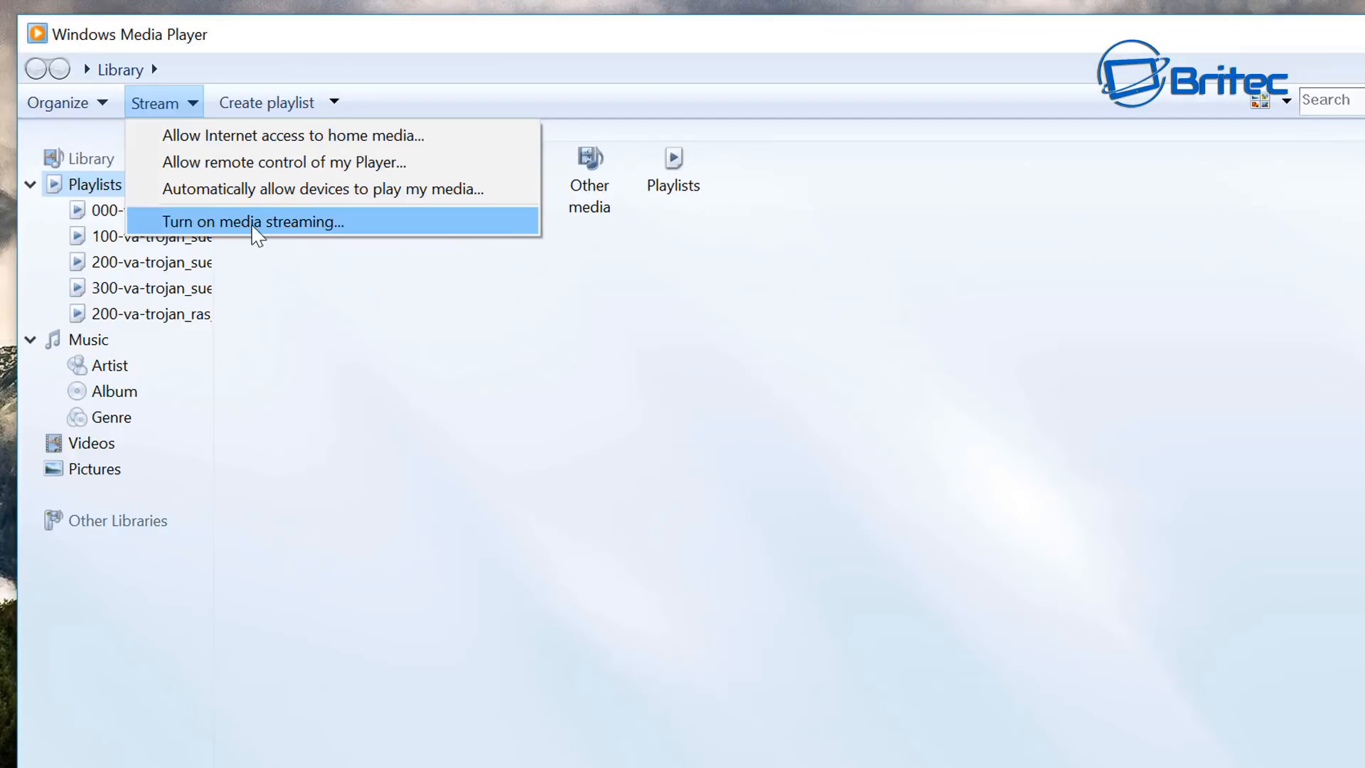
left_click(253, 220)
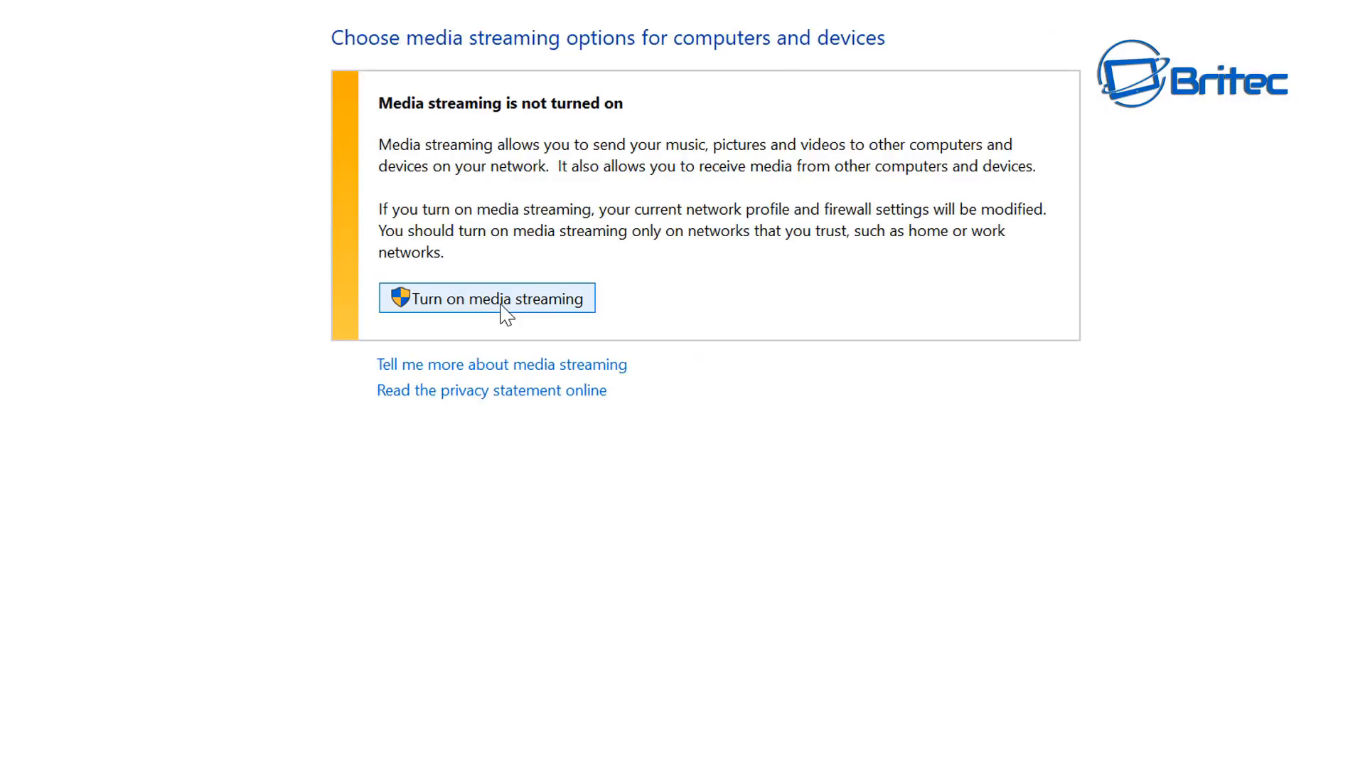
left_click(487, 299)
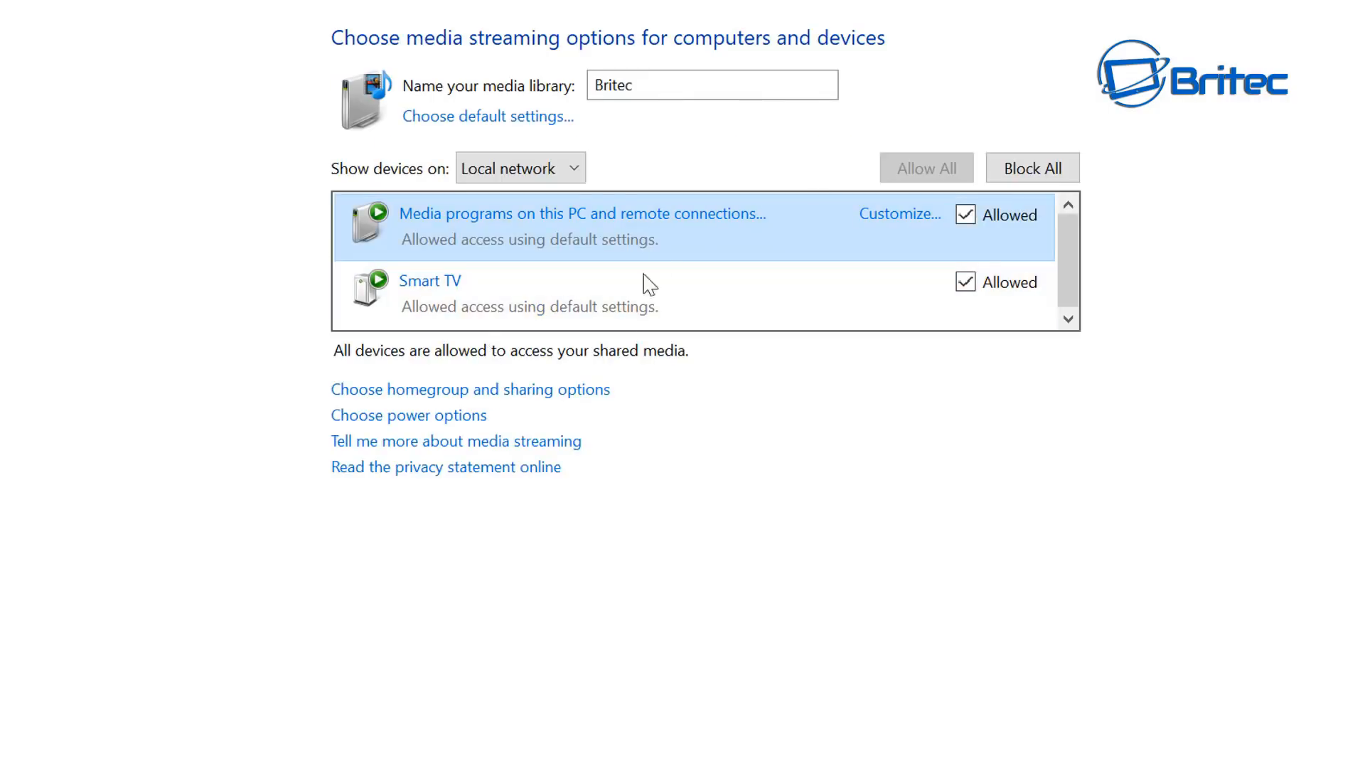
left_click(430, 280)
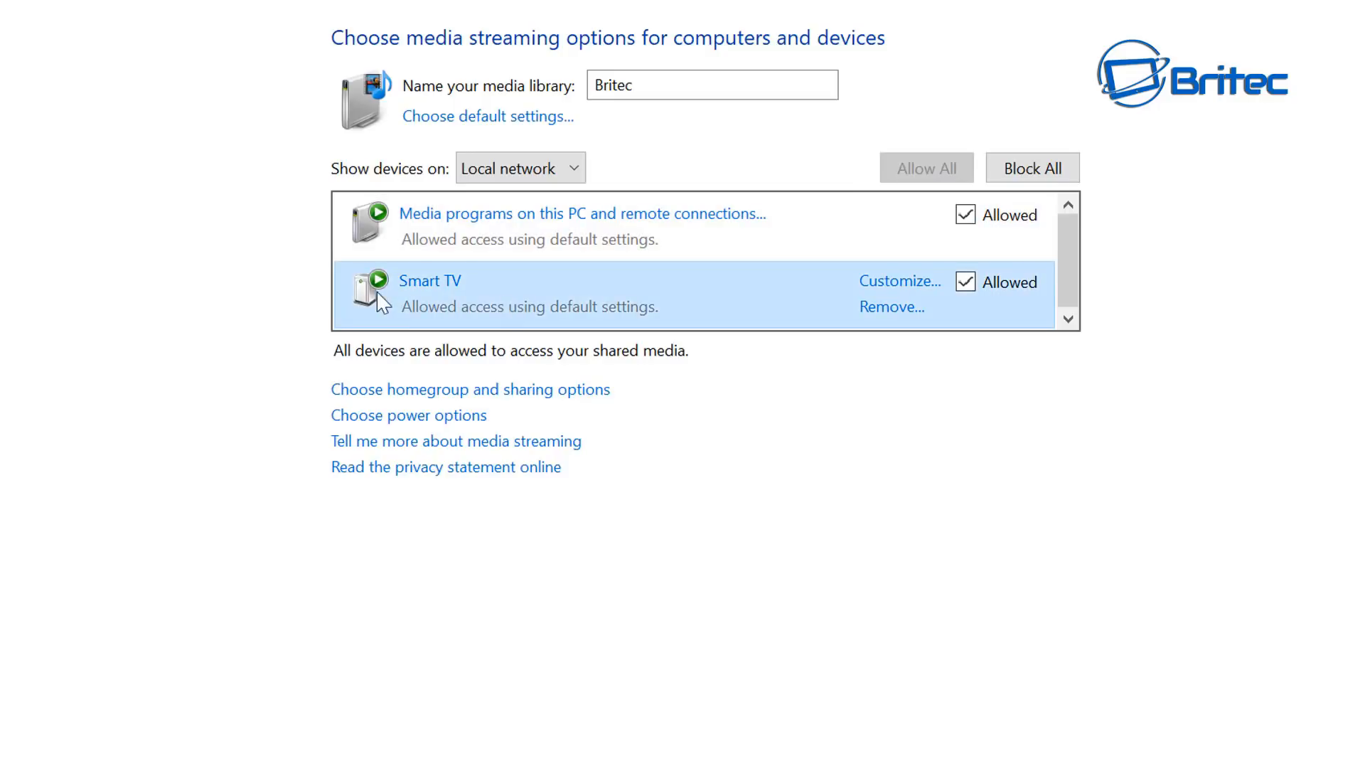
mouse_move(534, 293)
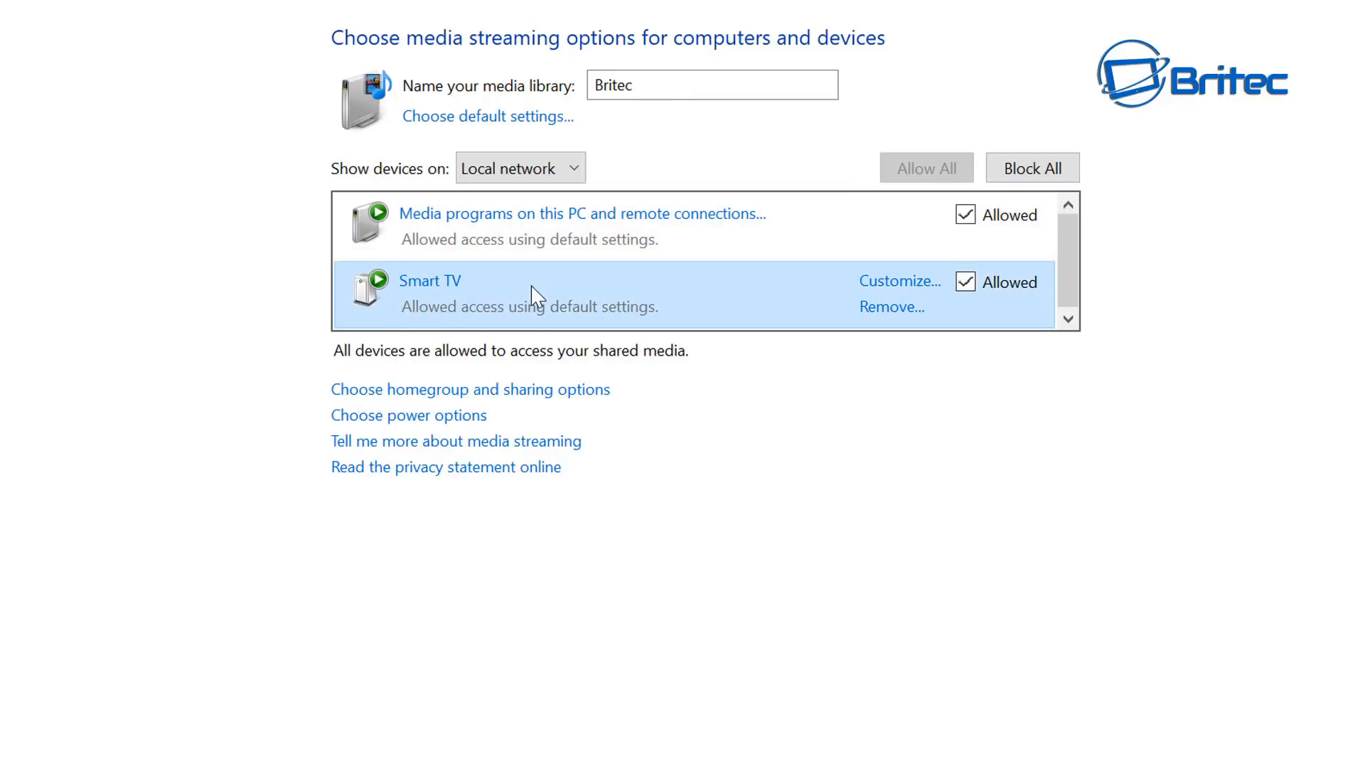
mouse_move(421, 298)
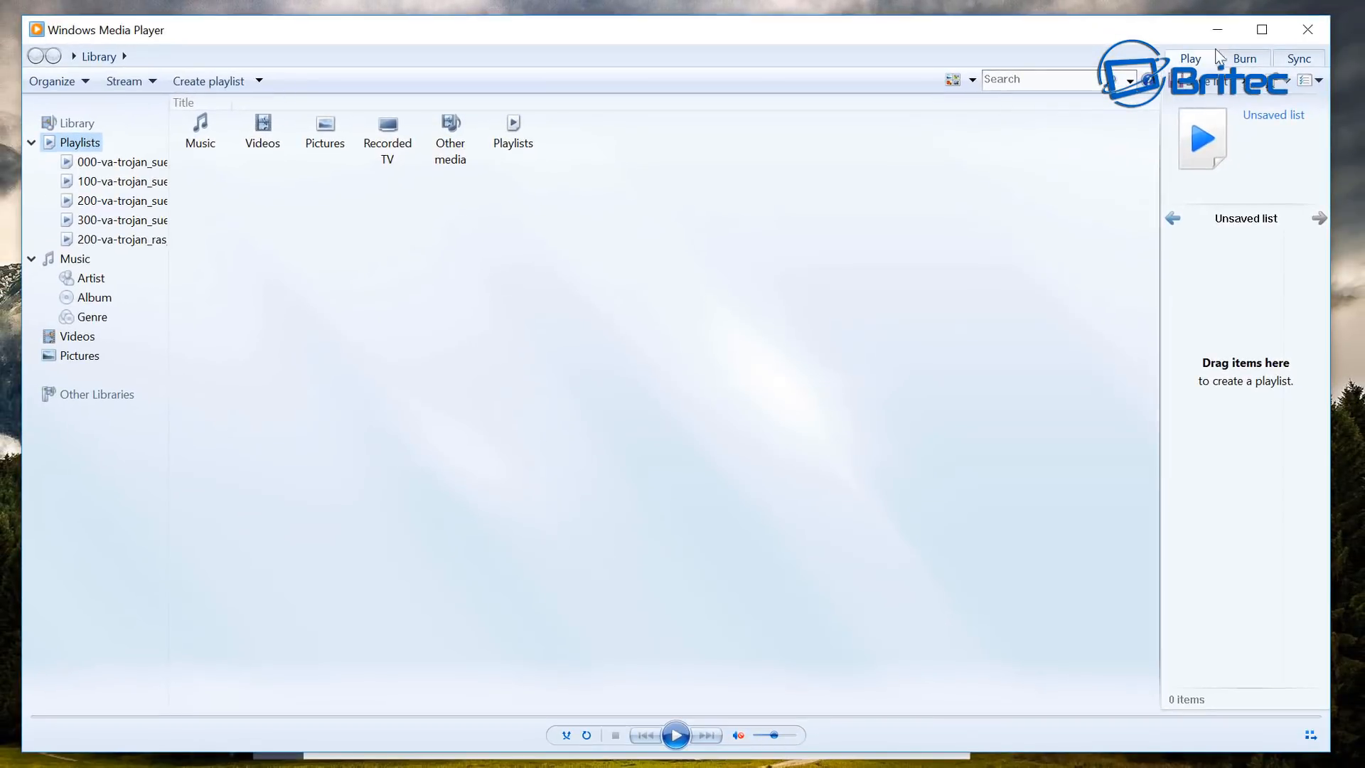
Step: Confirm Smart TV appears under Other devices in Bluetooth & other devices, then close Settings
left_click(933, 750)
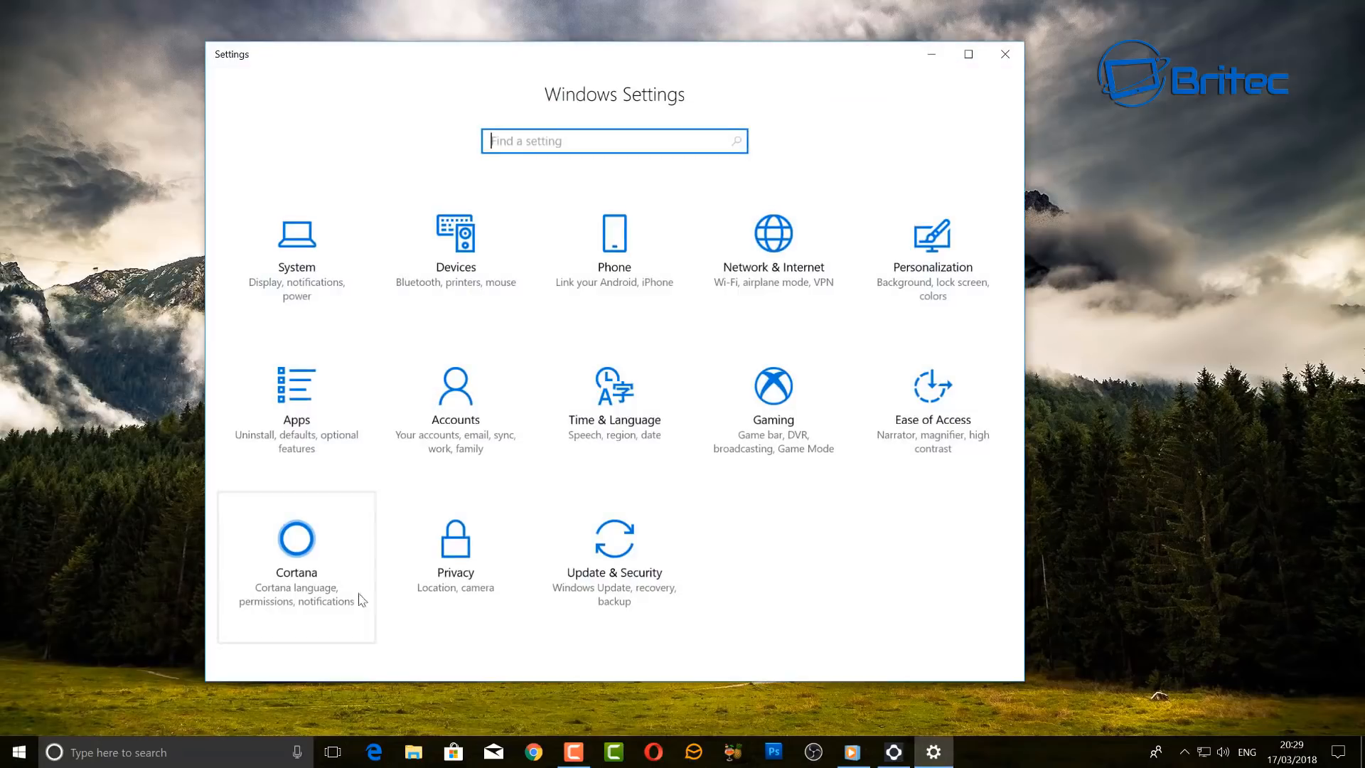
mouse_move(447, 280)
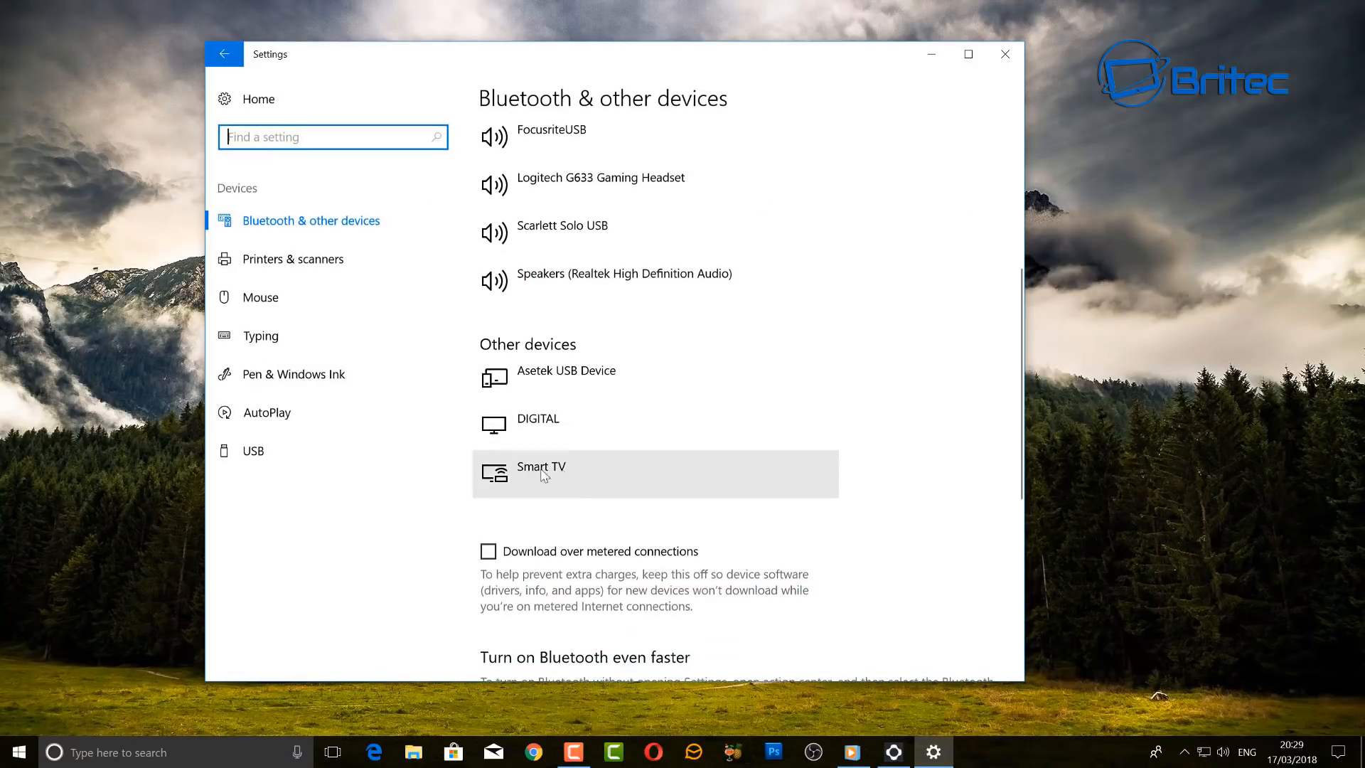
mouse_move(537, 475)
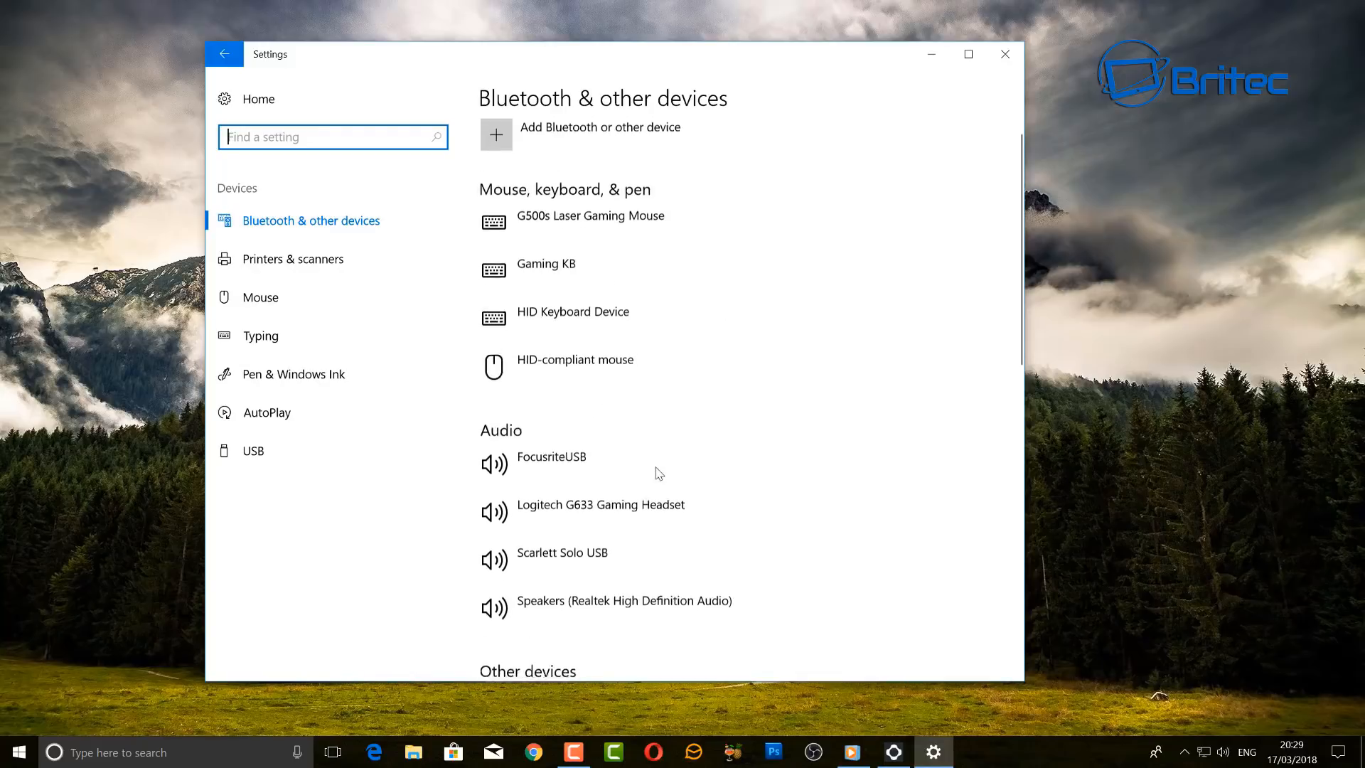
left_click(495, 134)
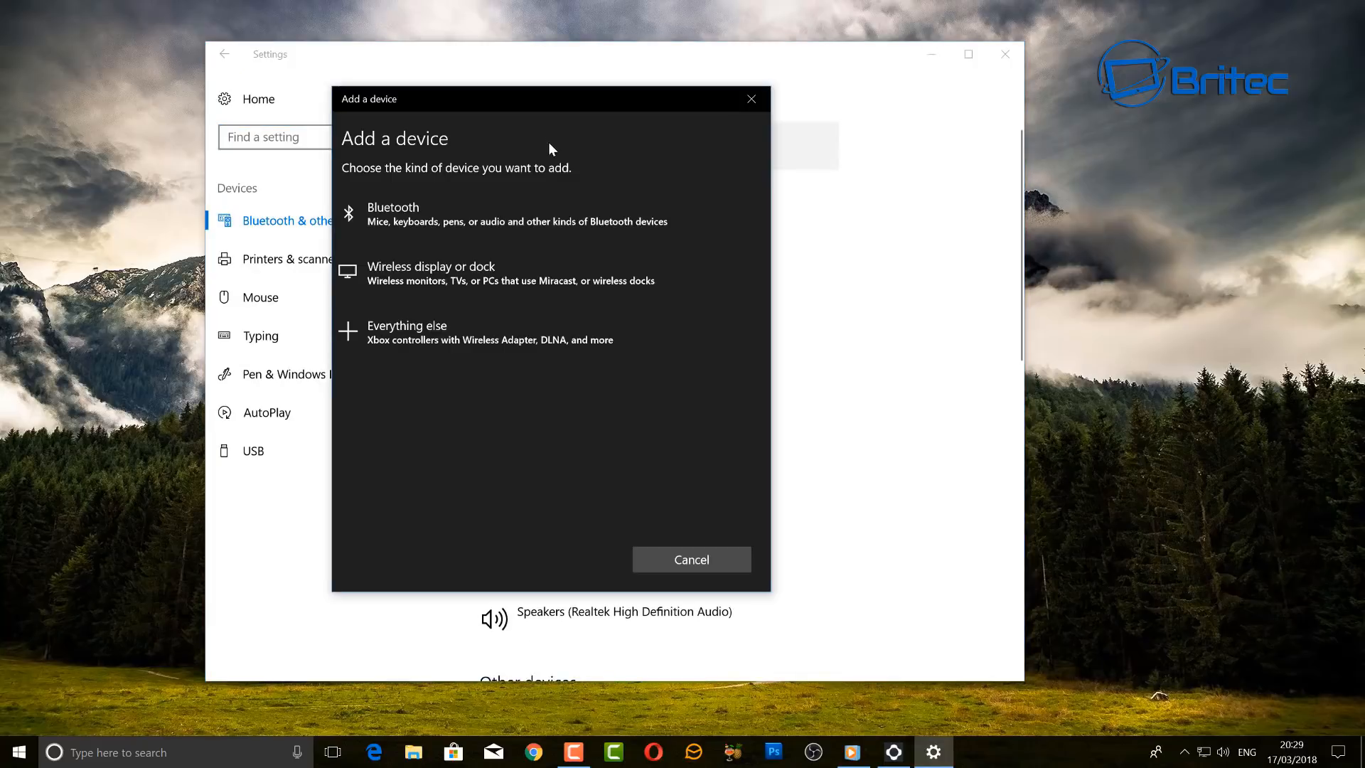
mouse_move(453, 281)
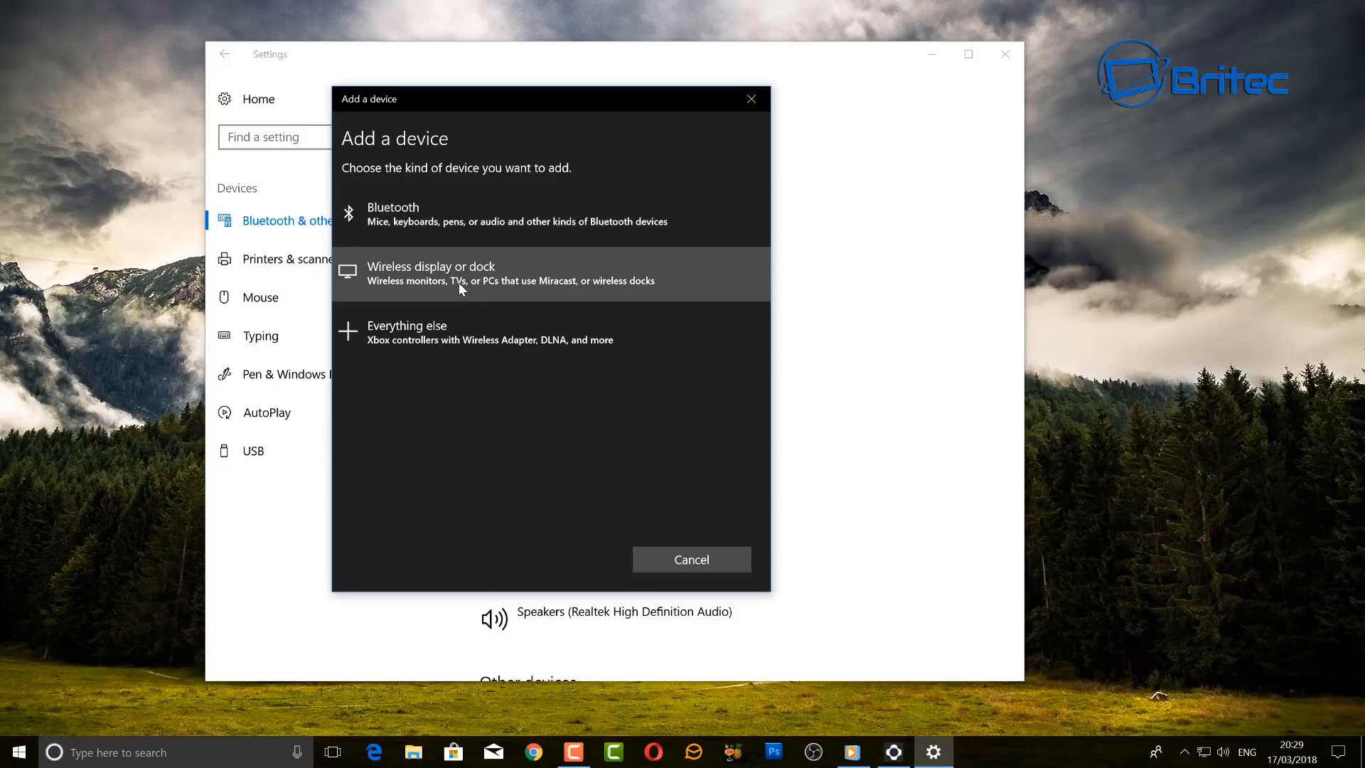
mouse_move(438, 285)
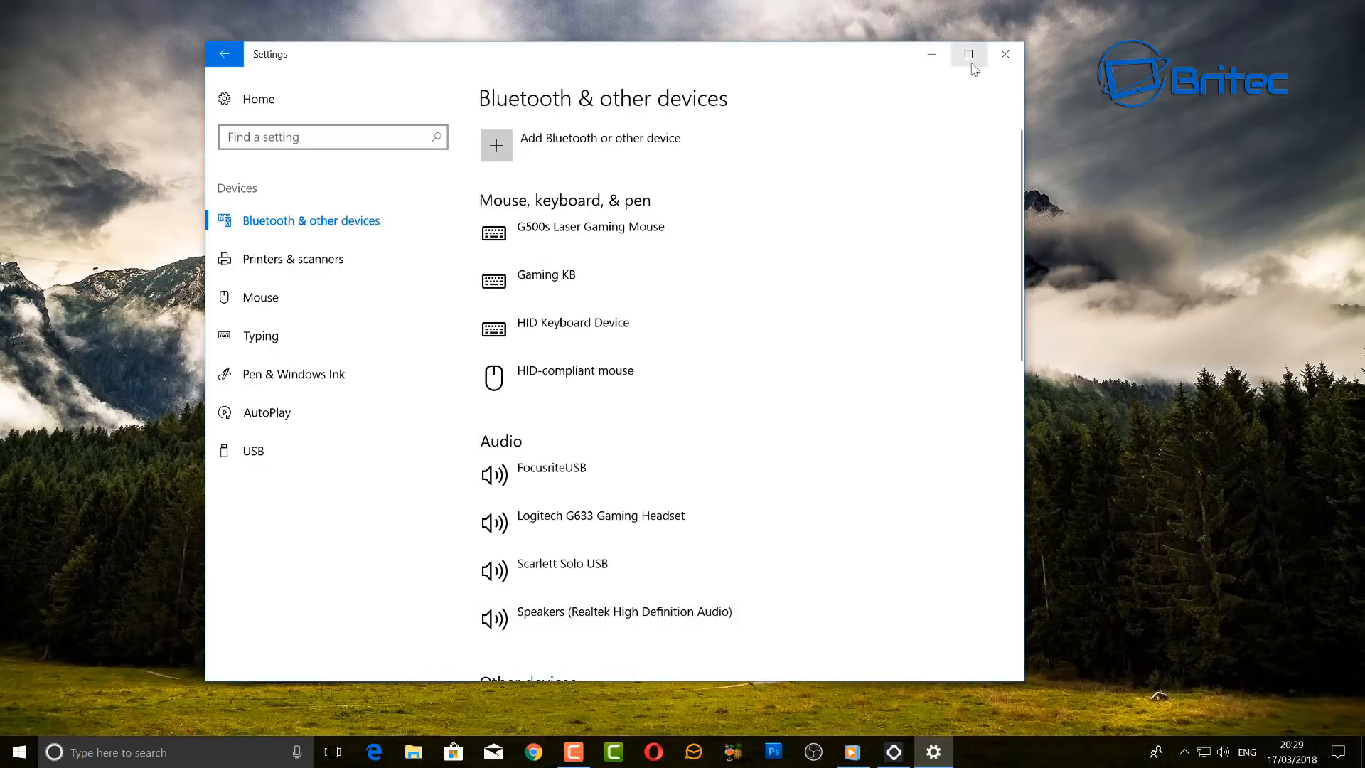
left_click(1004, 54)
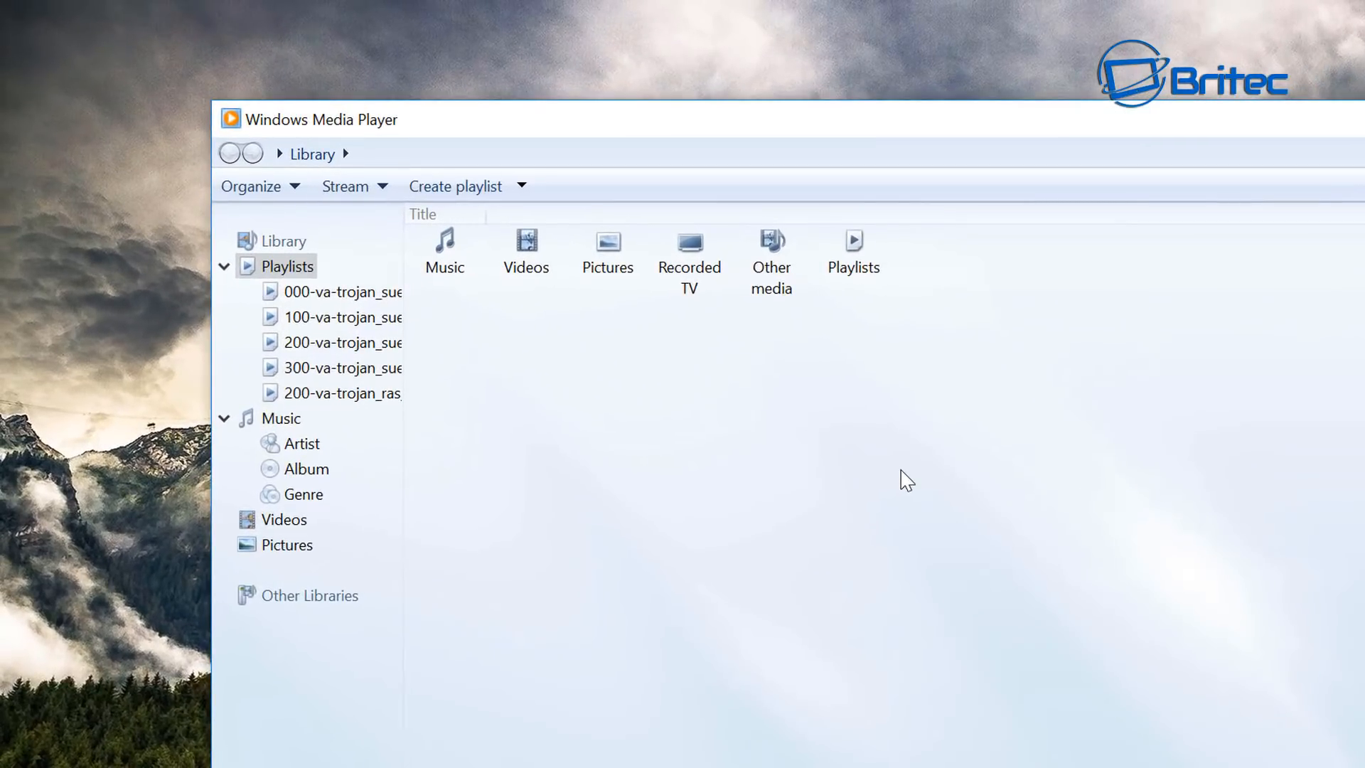
left_click(345, 186)
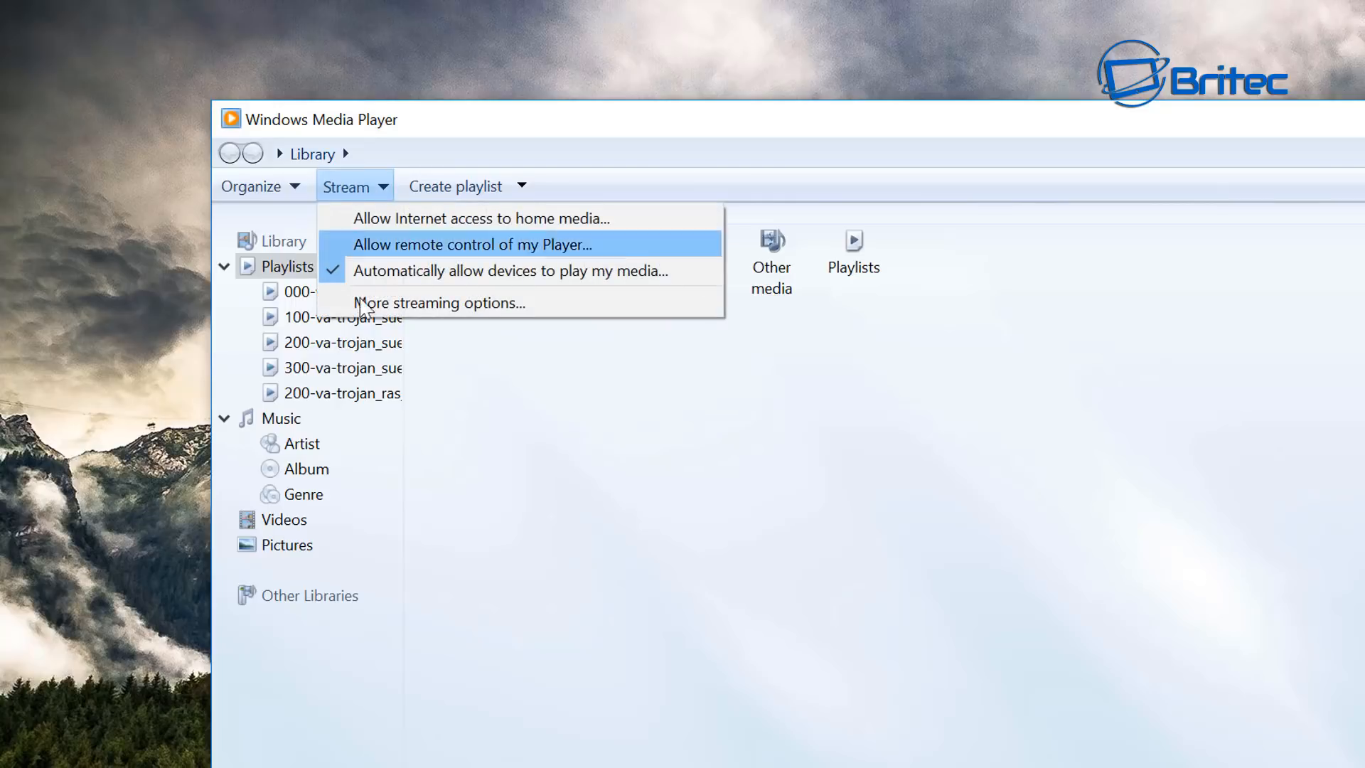
mouse_move(543, 293)
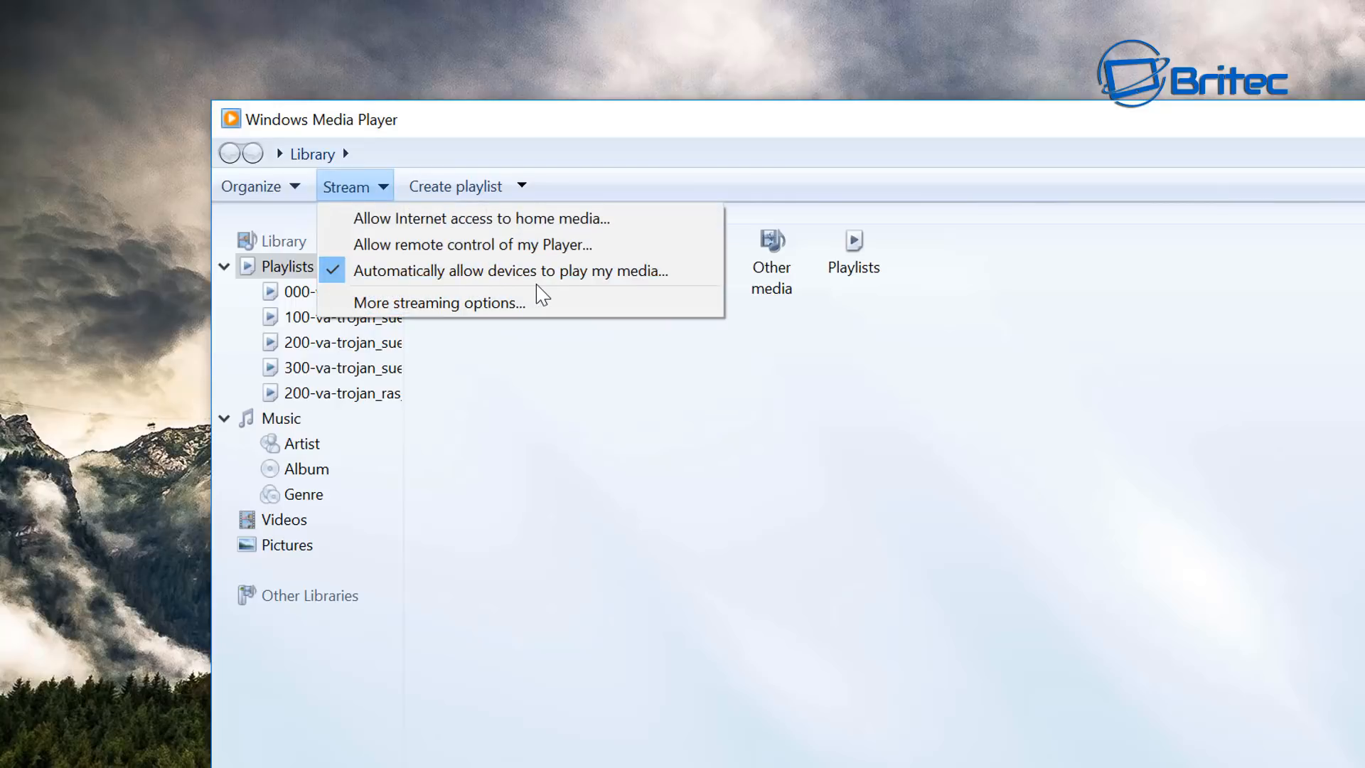
mouse_move(640, 285)
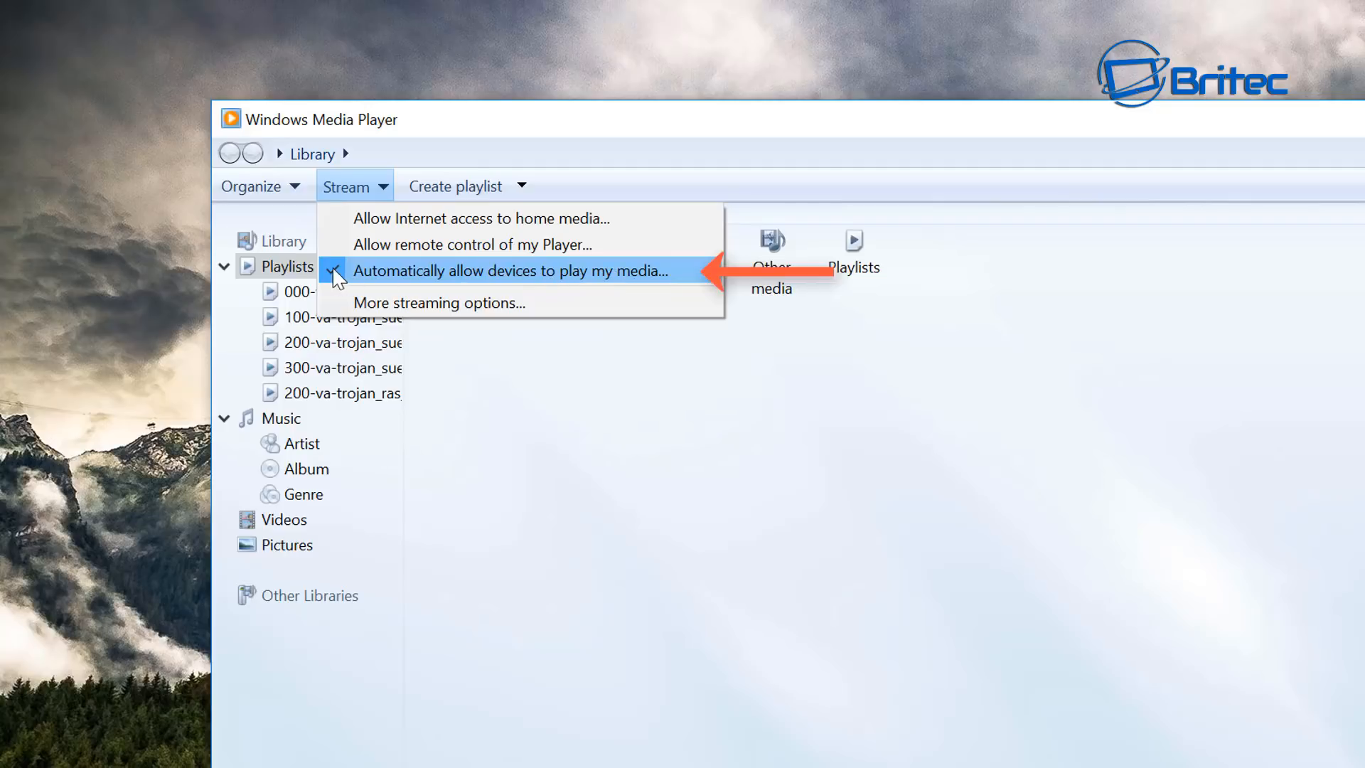
mouse_move(1004, 447)
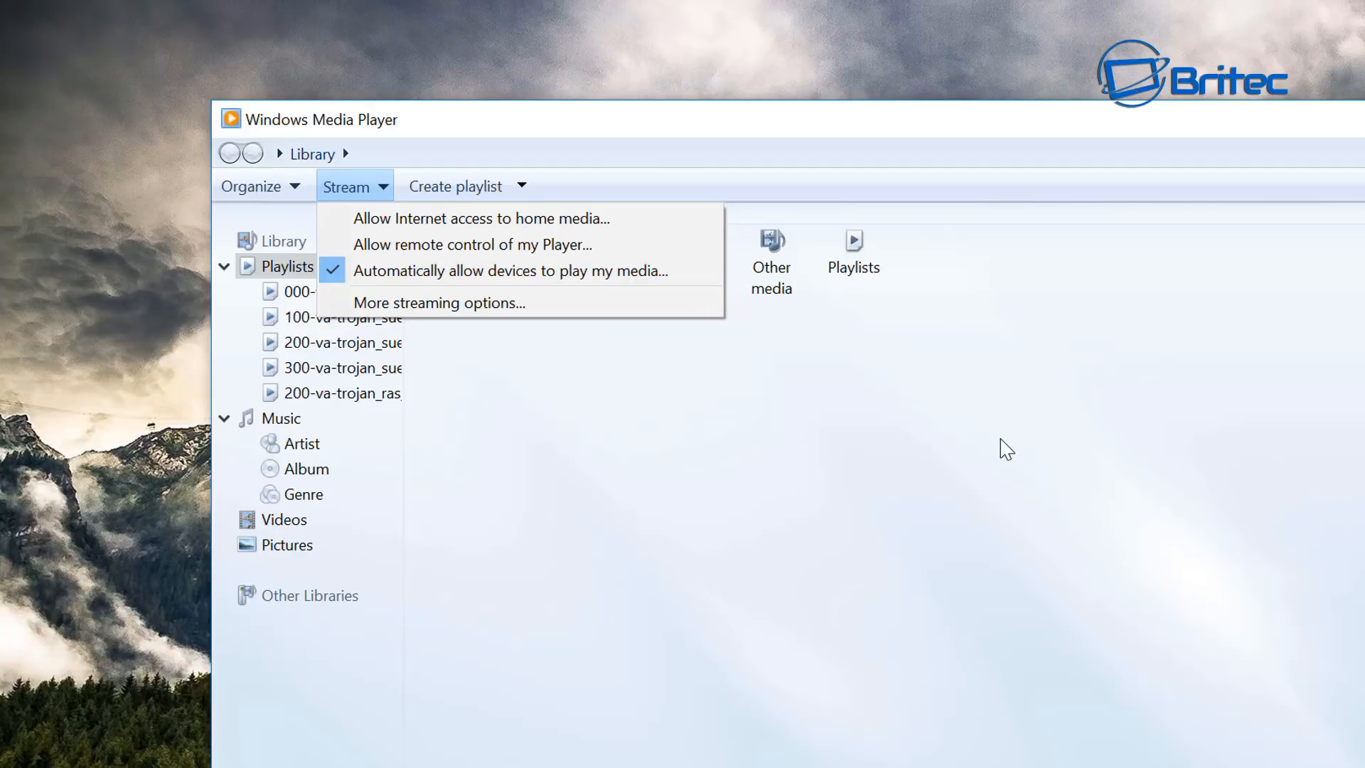
left_click(283, 520)
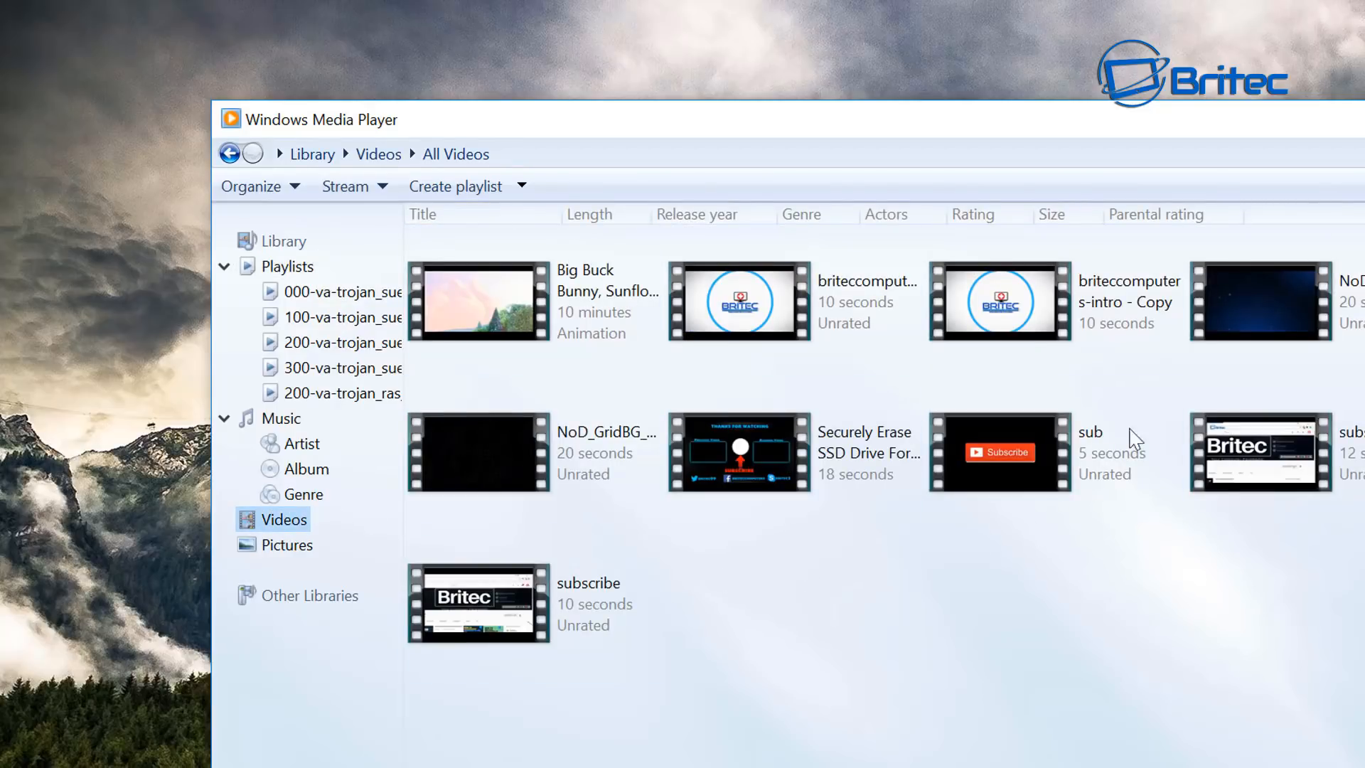
mouse_move(486, 306)
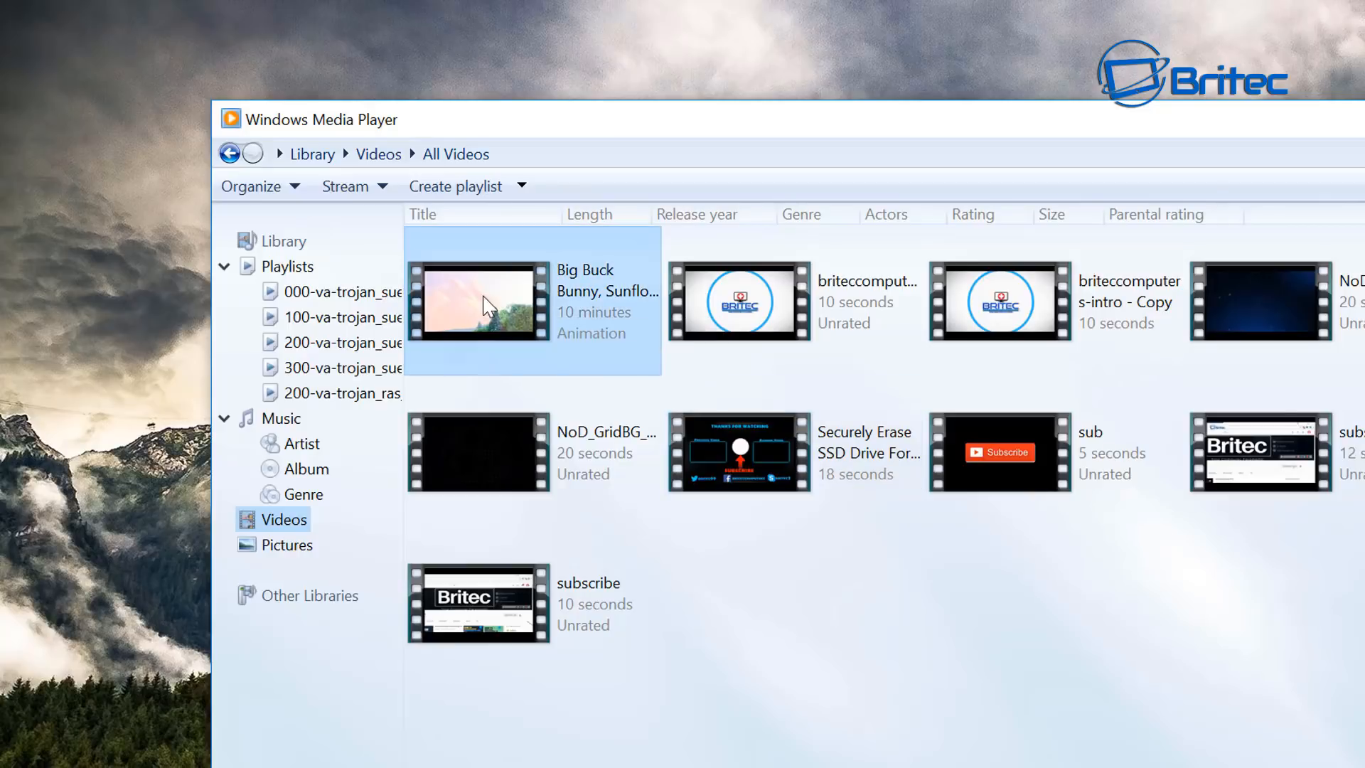
Step: Cast Big Buck Bunny to the Smart TV and start playback in the Cast to Device window
right_click(488, 307)
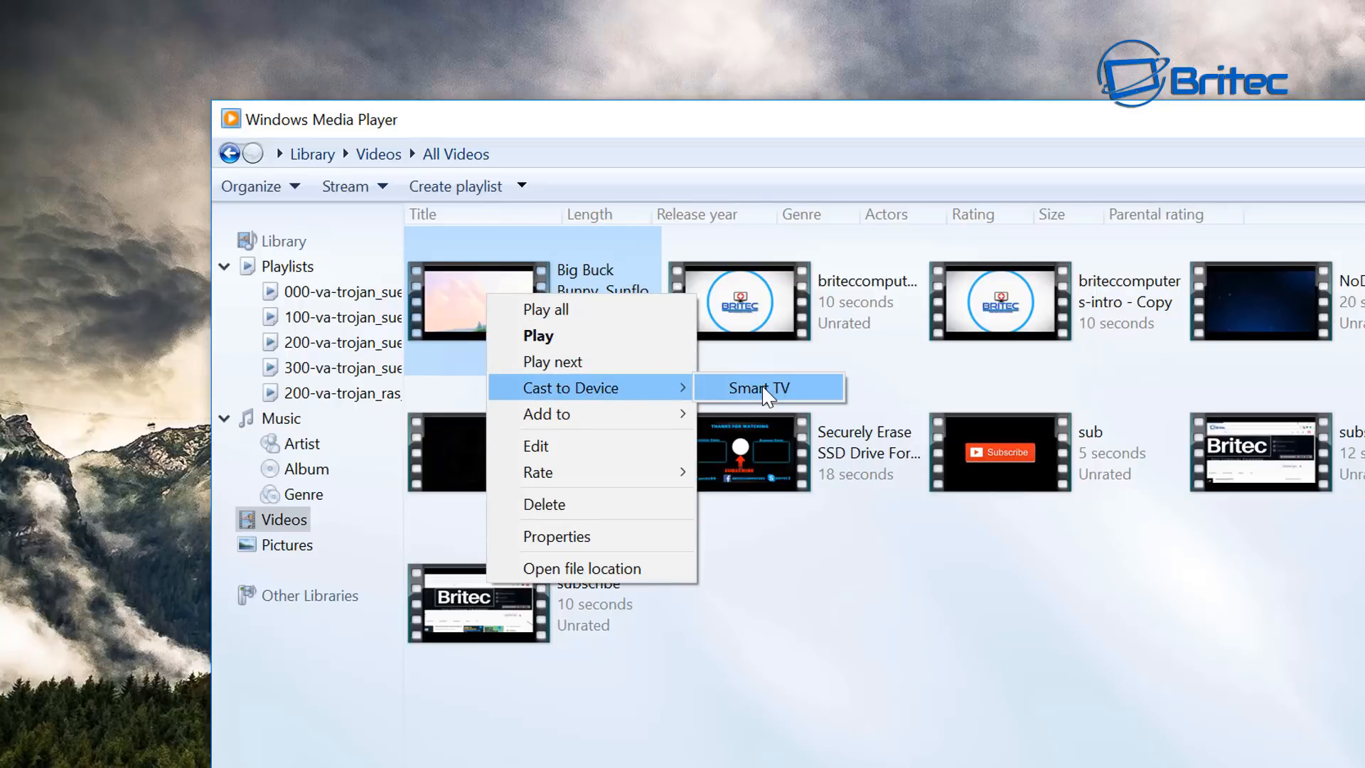
left_click(757, 387)
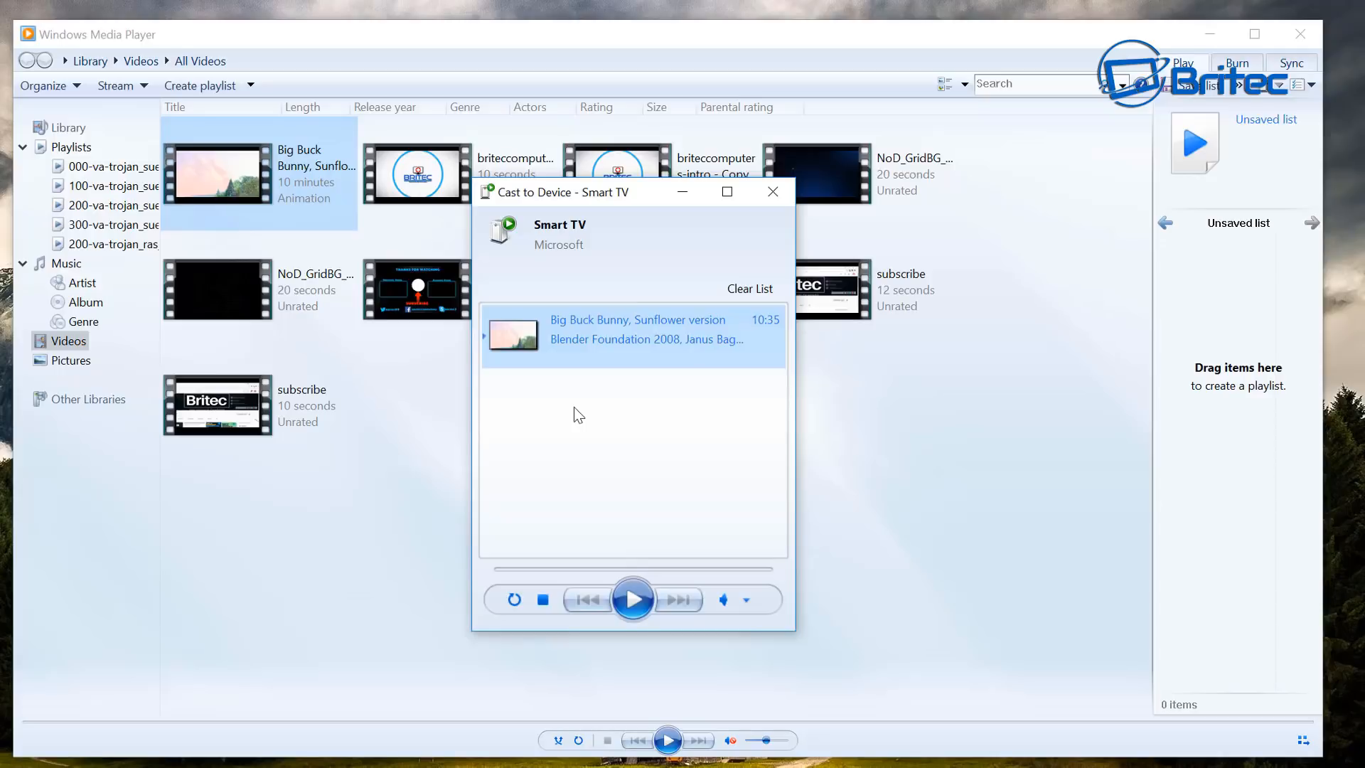
left_click(1298, 34)
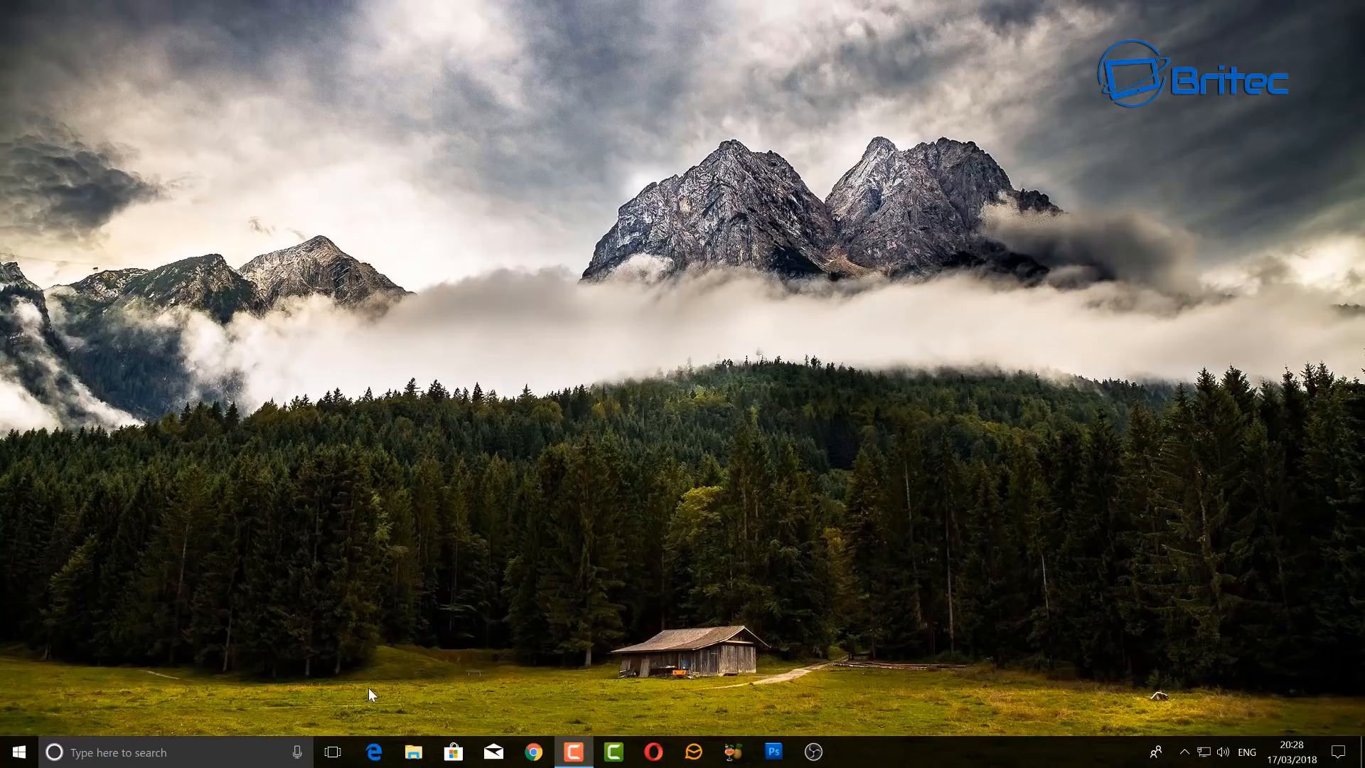
Step: Subscribe to the Britec channel from its YouTube page
left_click(533, 751)
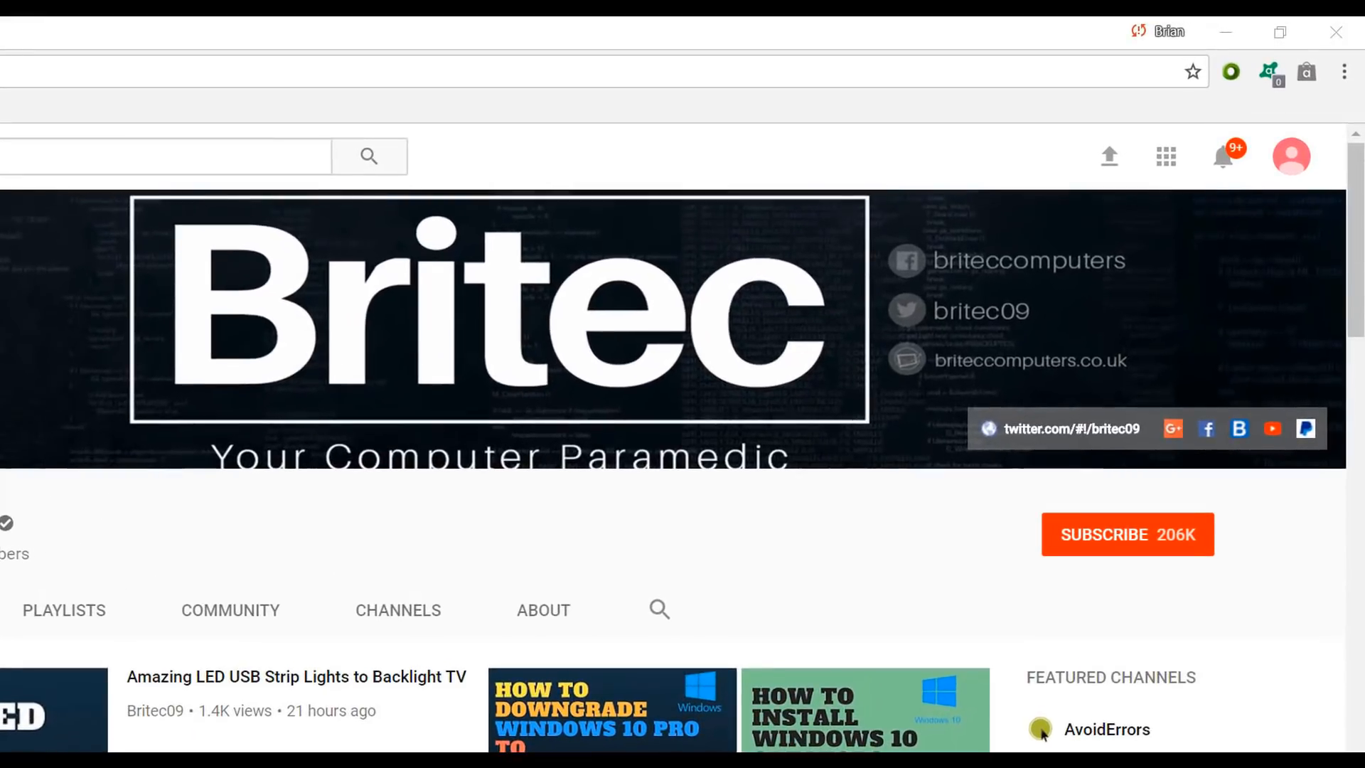
mouse_move(1143, 572)
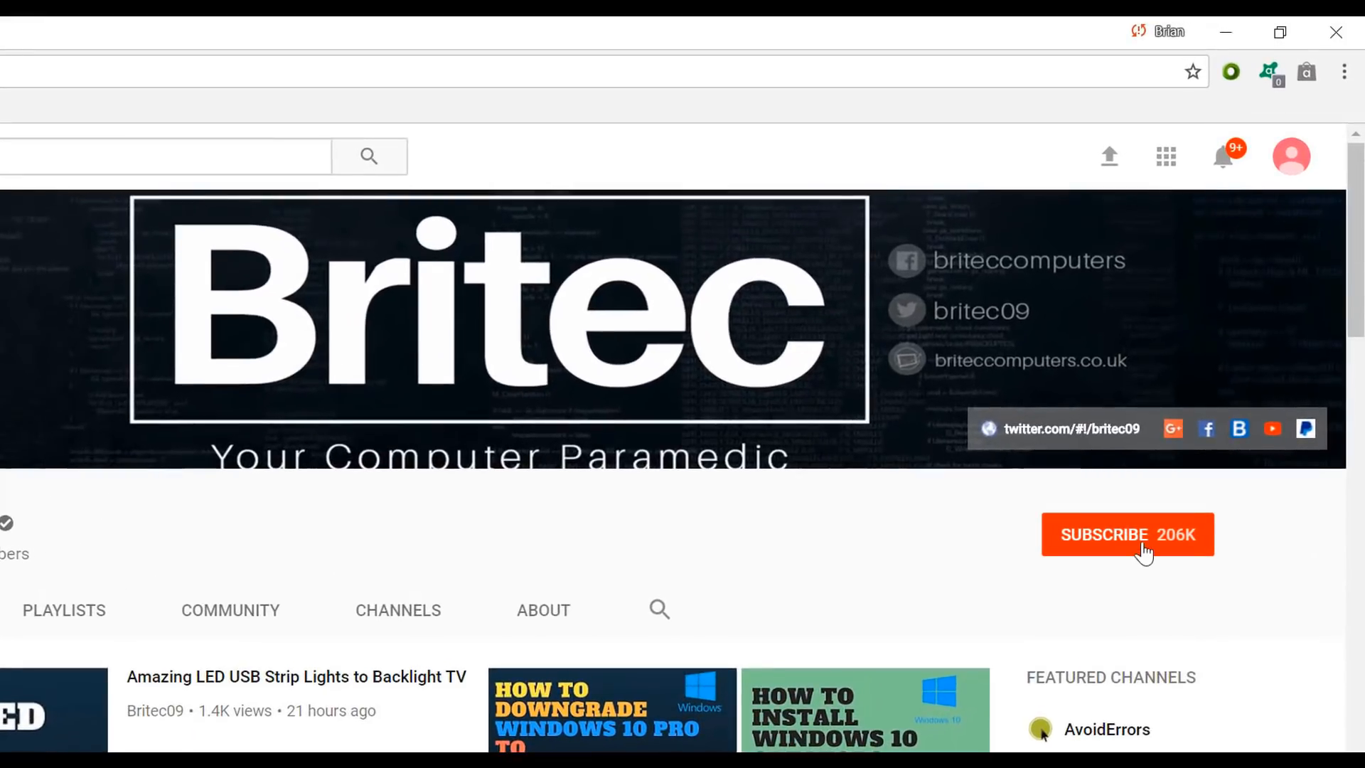
left_click(1129, 533)
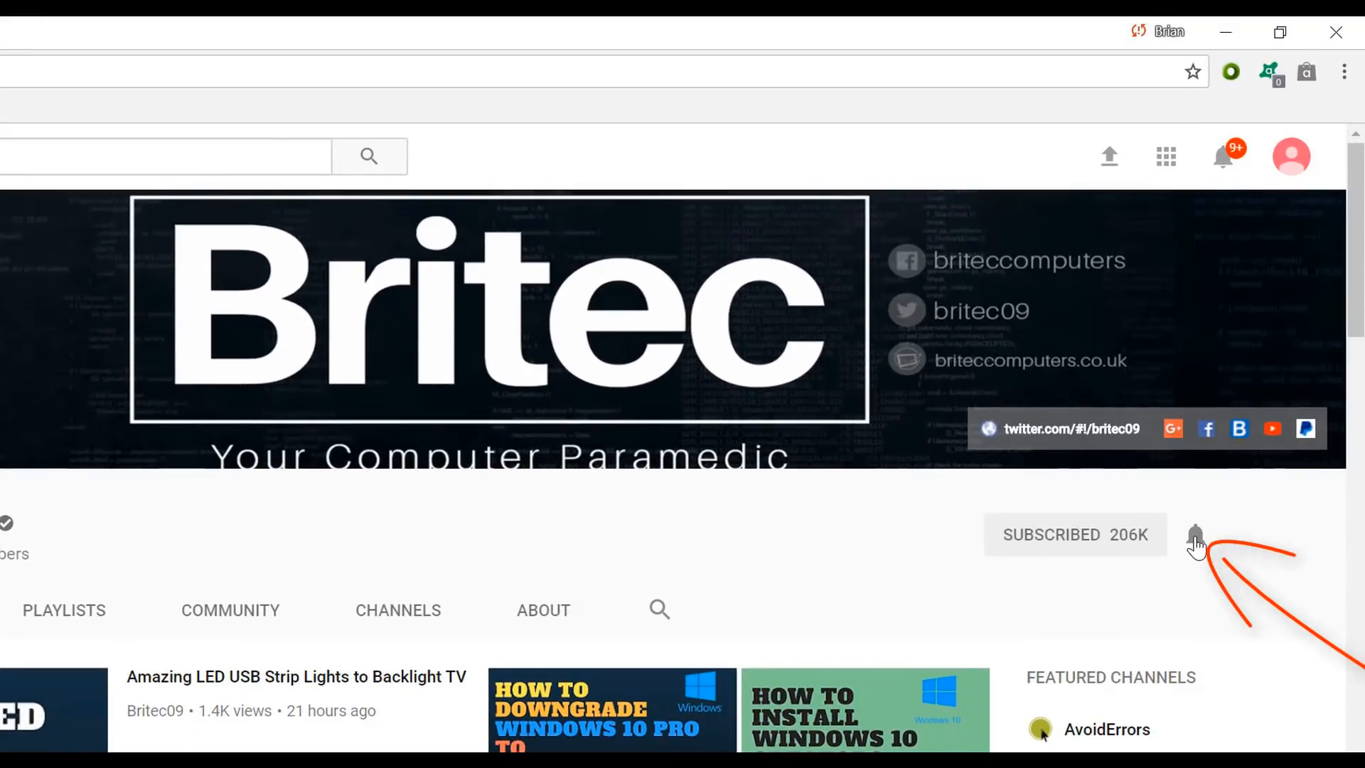
mouse_move(1174, 648)
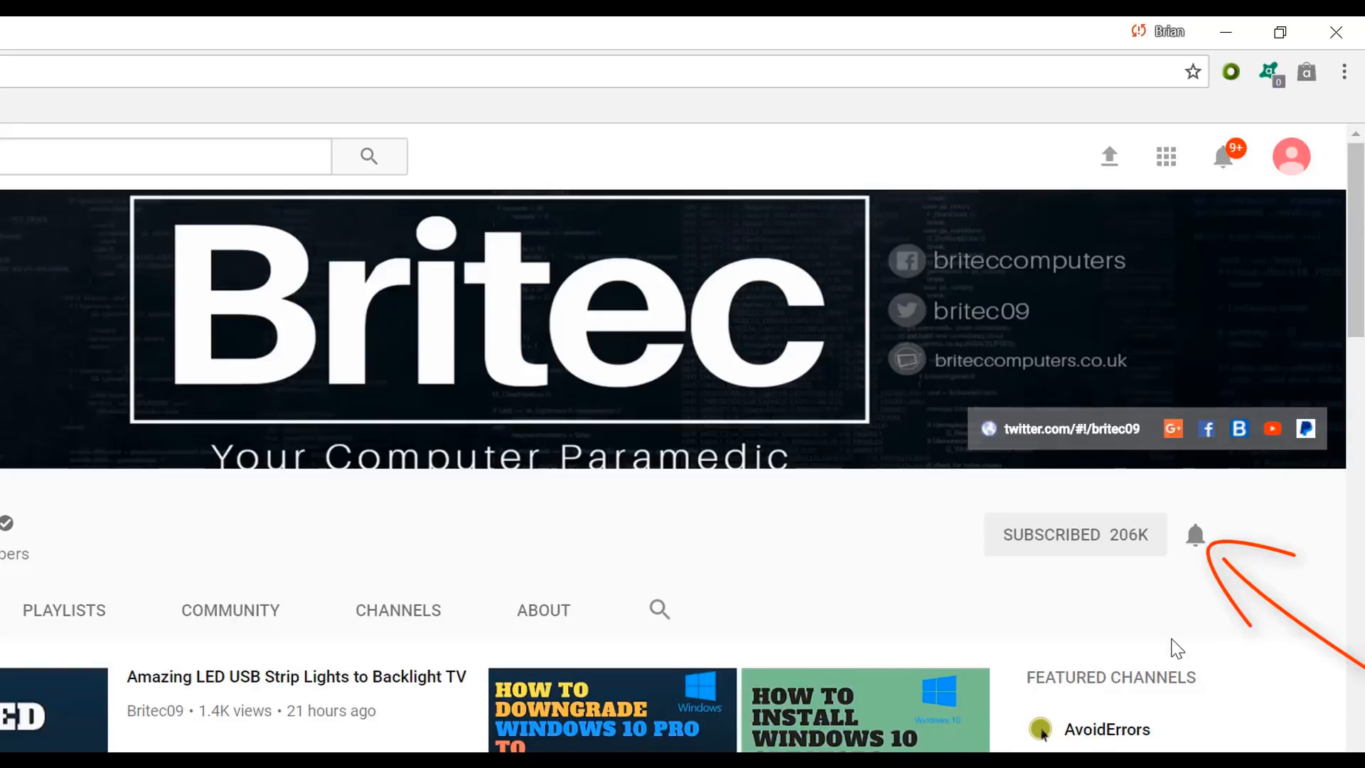